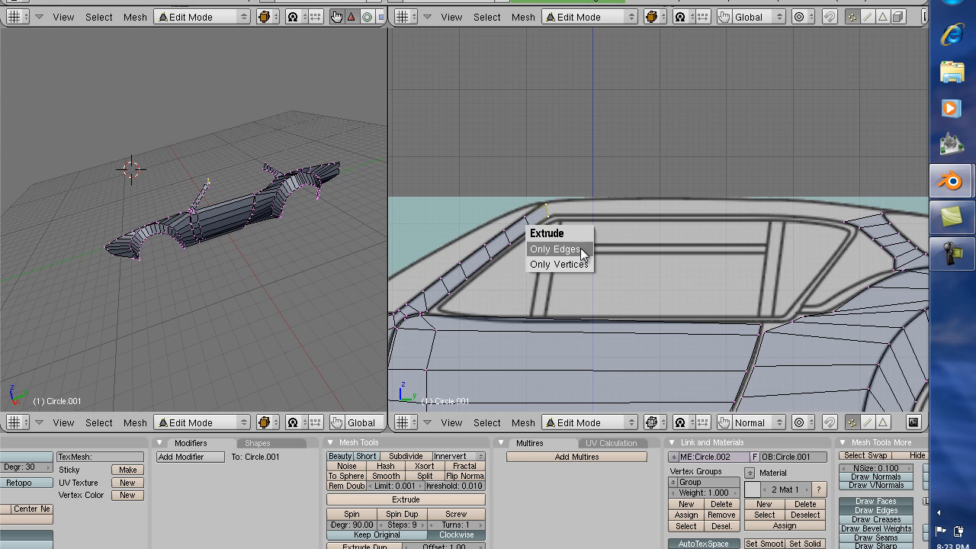
# Extrude only the selected roof edge toward the rear along the window frame.
pyautogui.click(554, 248)
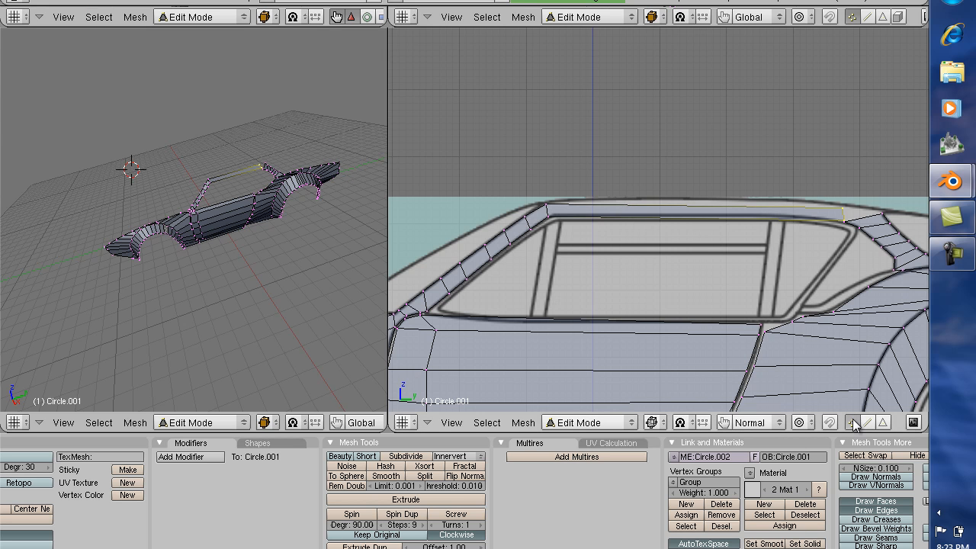
pyautogui.moveTo(702, 237)
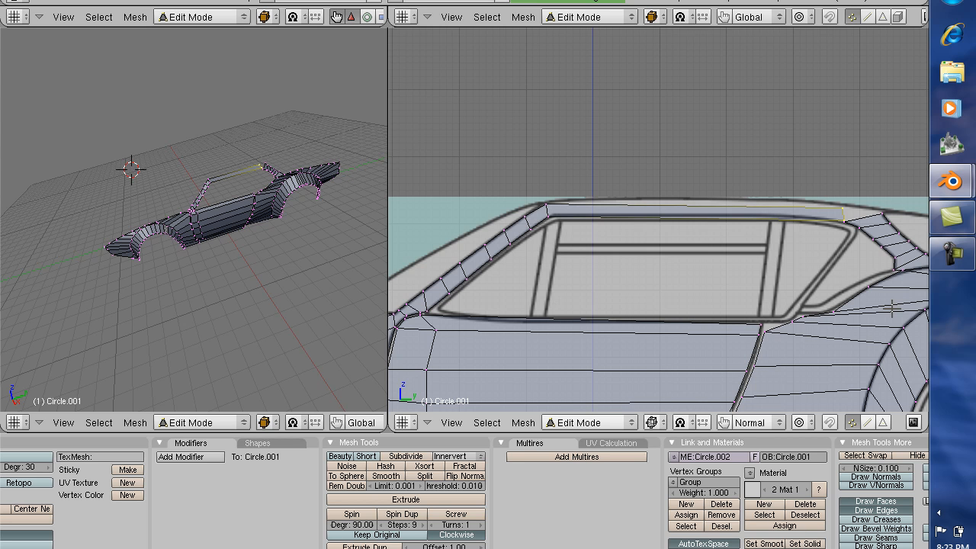
pyautogui.moveTo(345, 144)
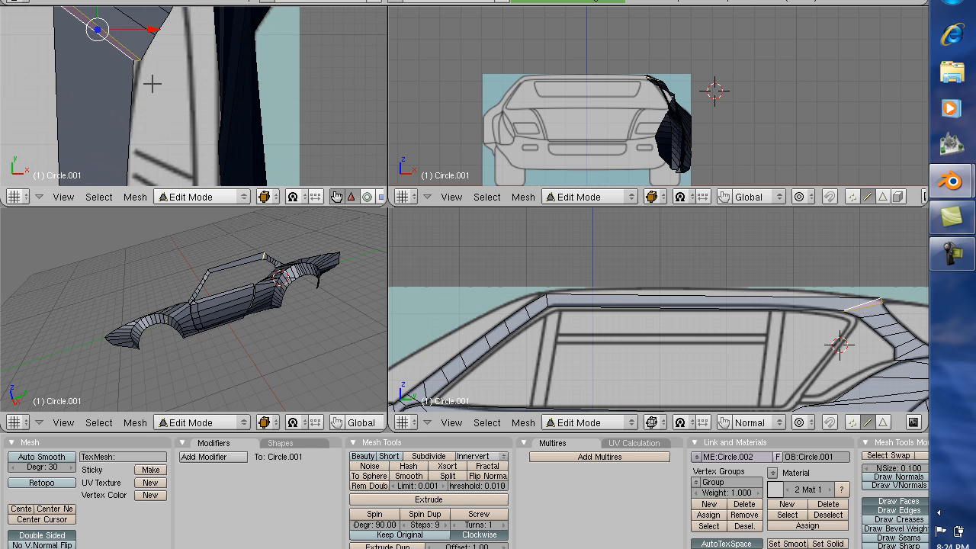
pyautogui.moveTo(876, 280)
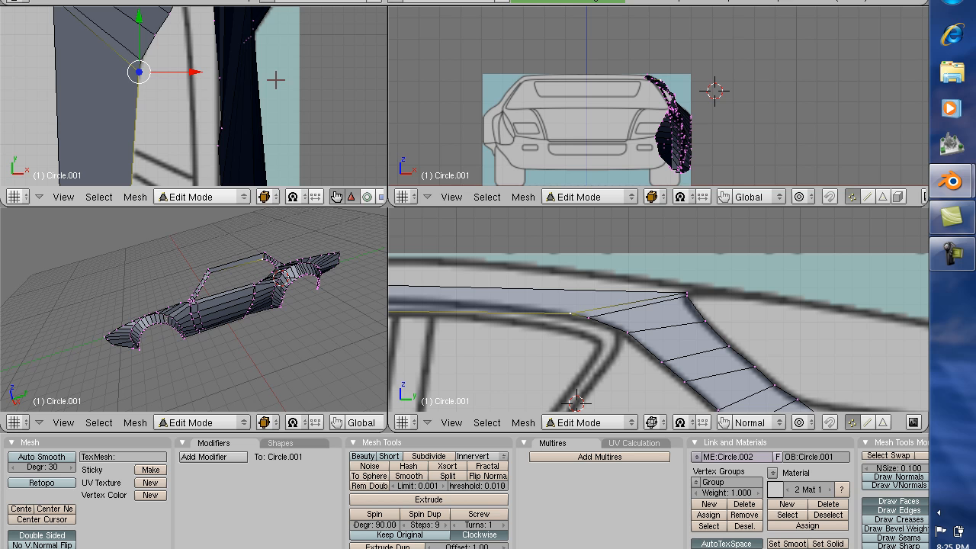
pyautogui.moveTo(415, 209)
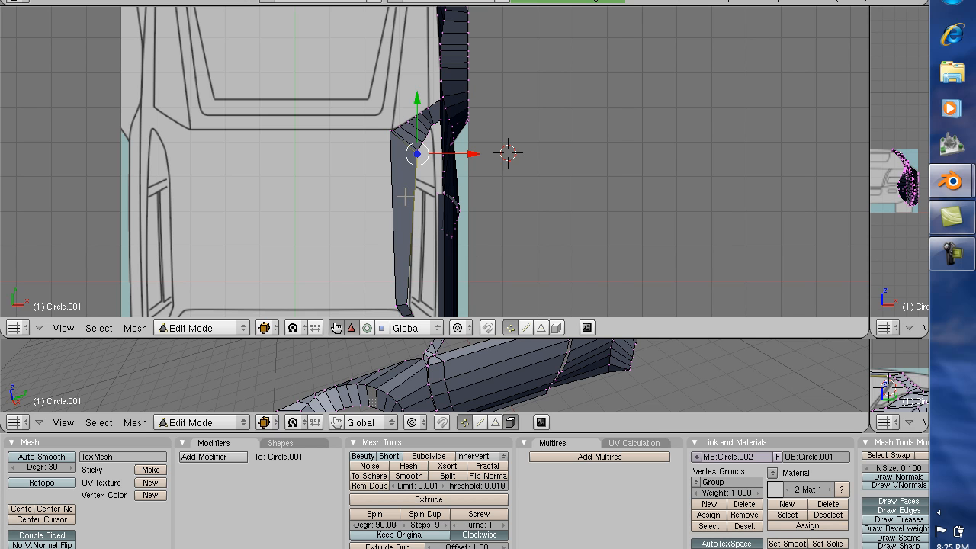
# Drag the extruded roof edge inward and confirm it over the top-view roof.
pyautogui.moveTo(417, 154); pyautogui.dragTo(389, 130)
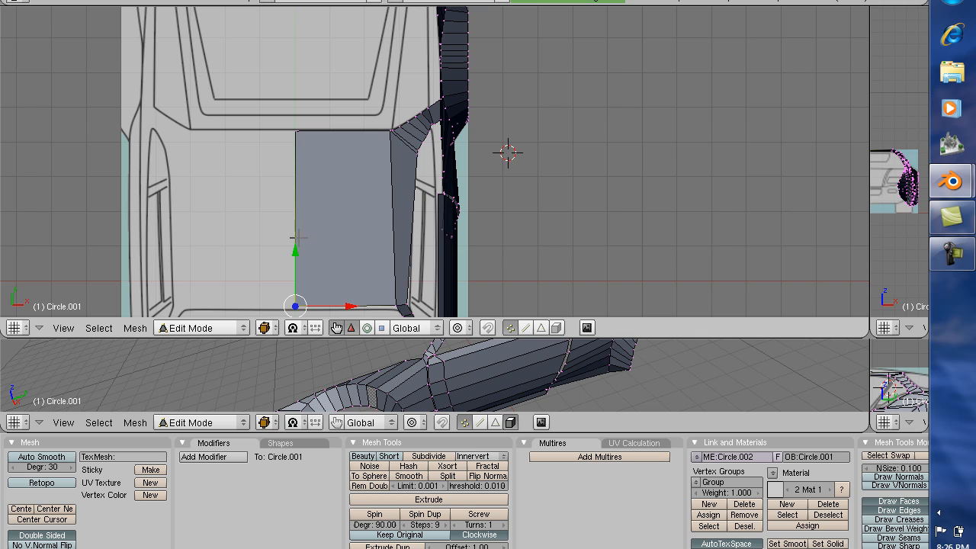
pyautogui.click(200, 327)
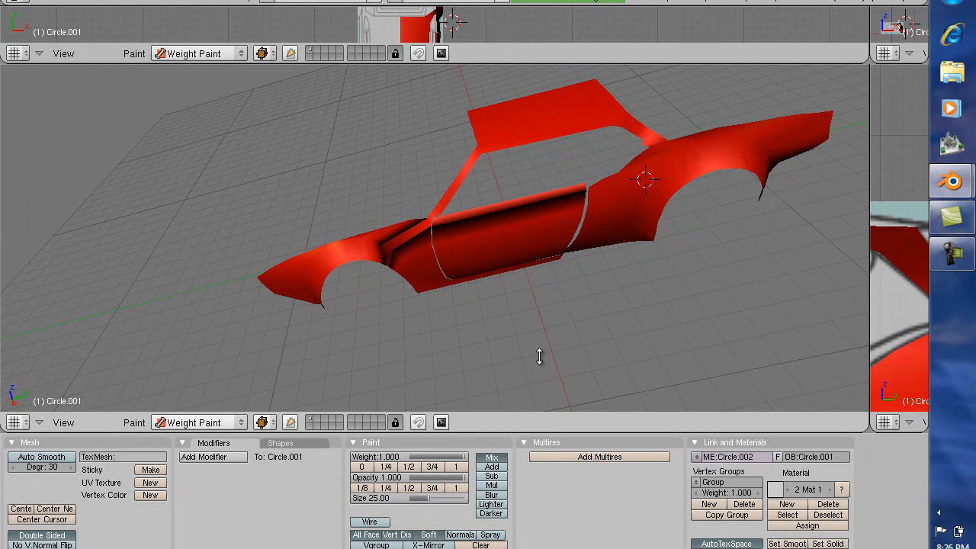
# Switch the 3D viewport to Weight Paint mode to view the body in solid red.
pyautogui.click(198, 342)
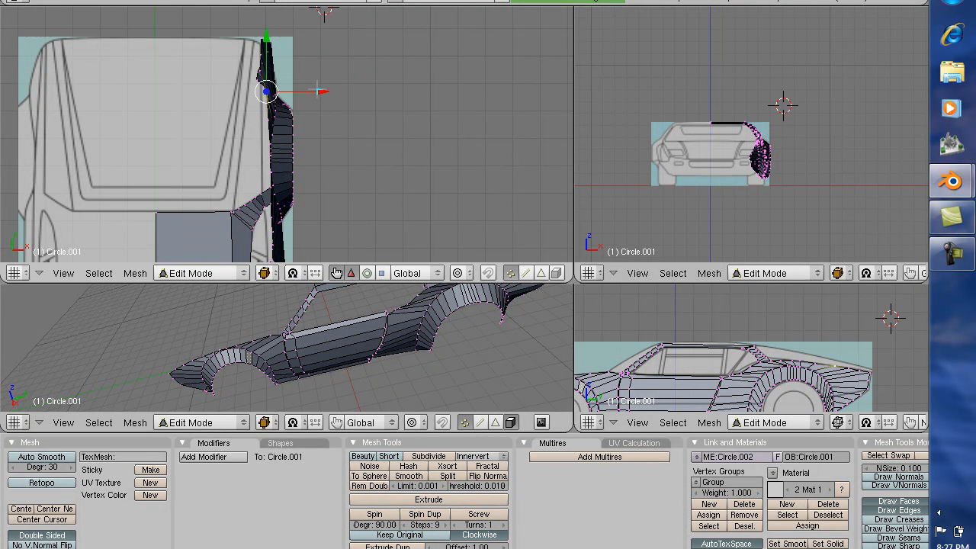
# Move the rear side-strip vertices onto the top blueprint outline.
pyautogui.moveTo(267, 92); pyautogui.dragTo(313, 92)
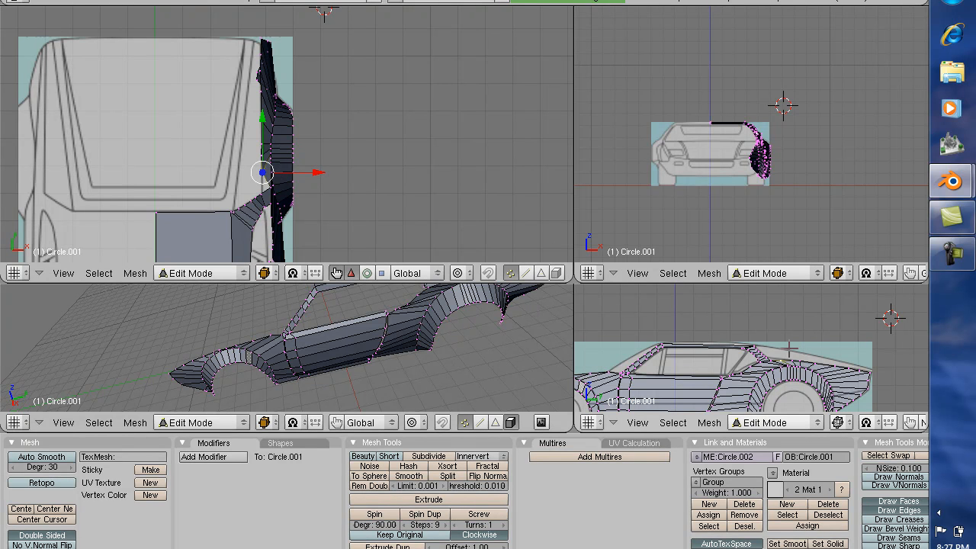
pyautogui.moveTo(262, 172); pyautogui.dragTo(270, 187)
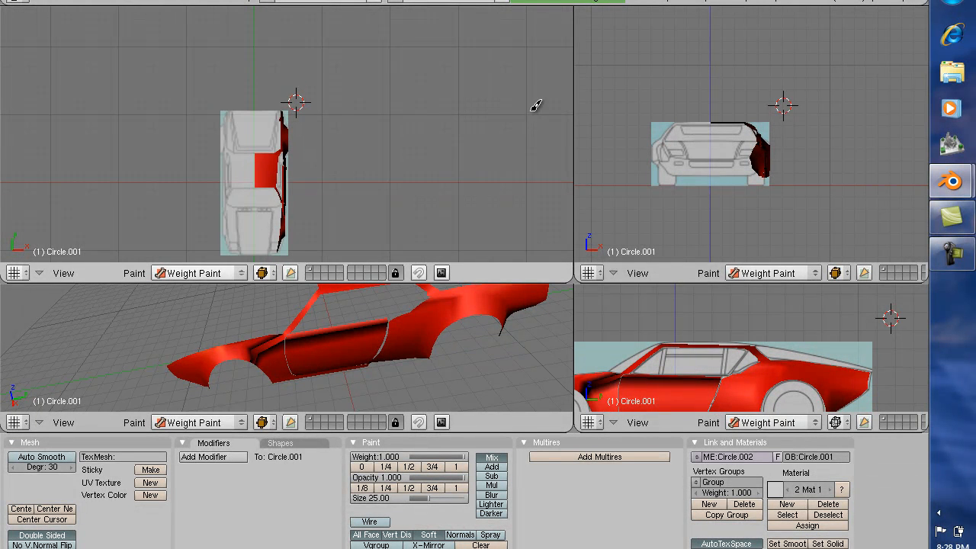
pyautogui.moveTo(568, 286)
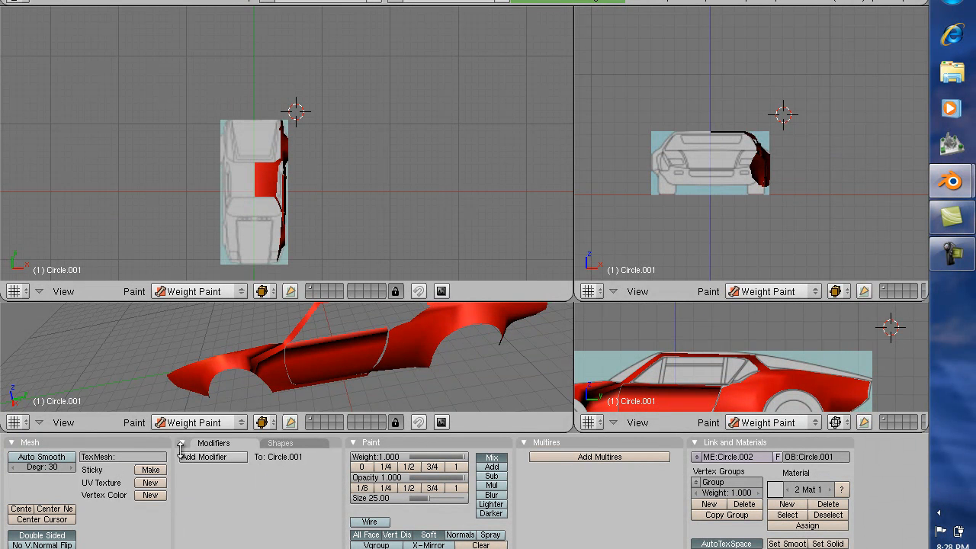
pyautogui.moveTo(284, 457)
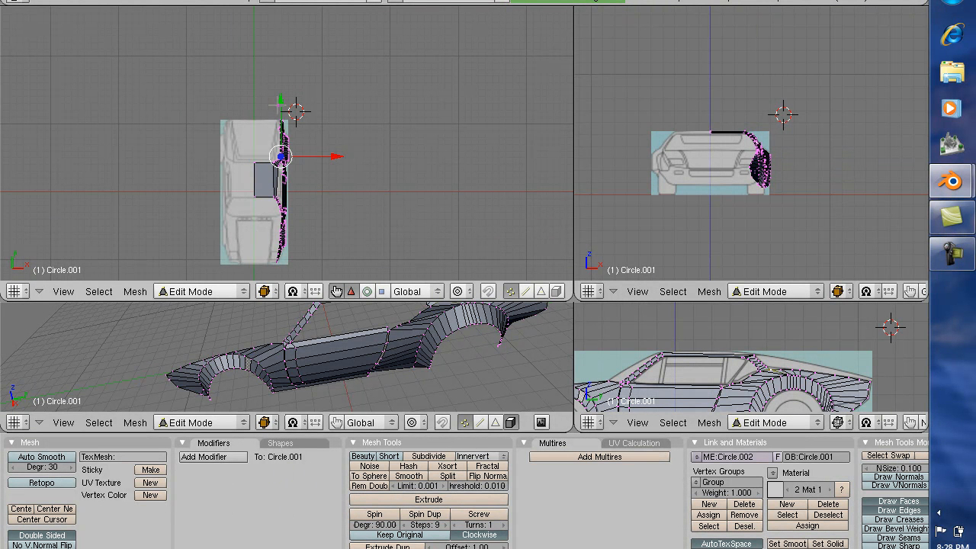
# Add a Mirror modifier to the car body mesh.
pyautogui.click(205, 456)
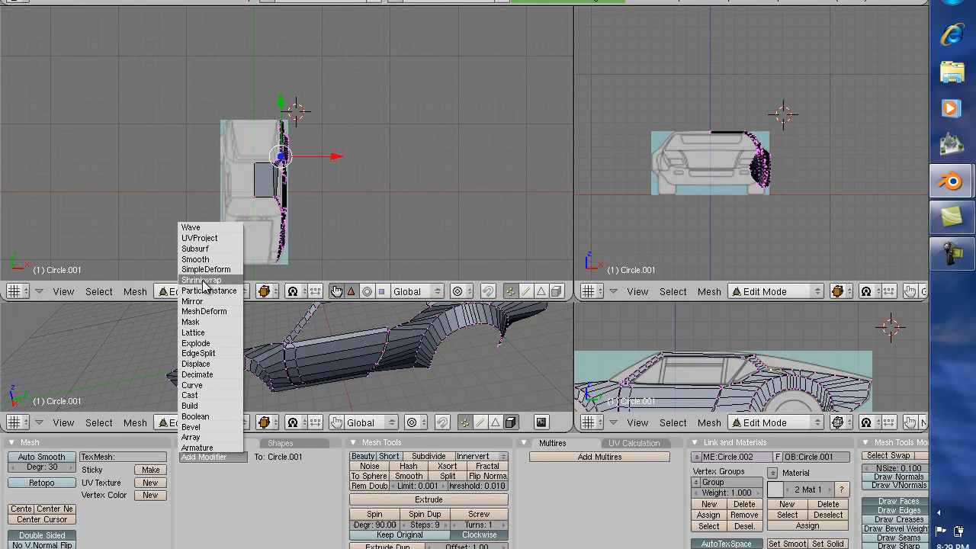
pyautogui.moveTo(197, 455)
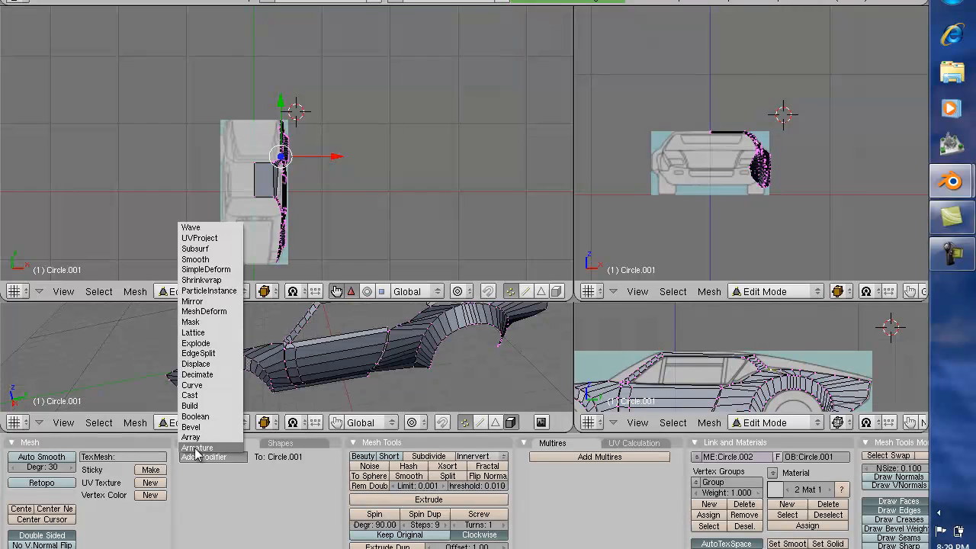
pyautogui.moveTo(197, 353)
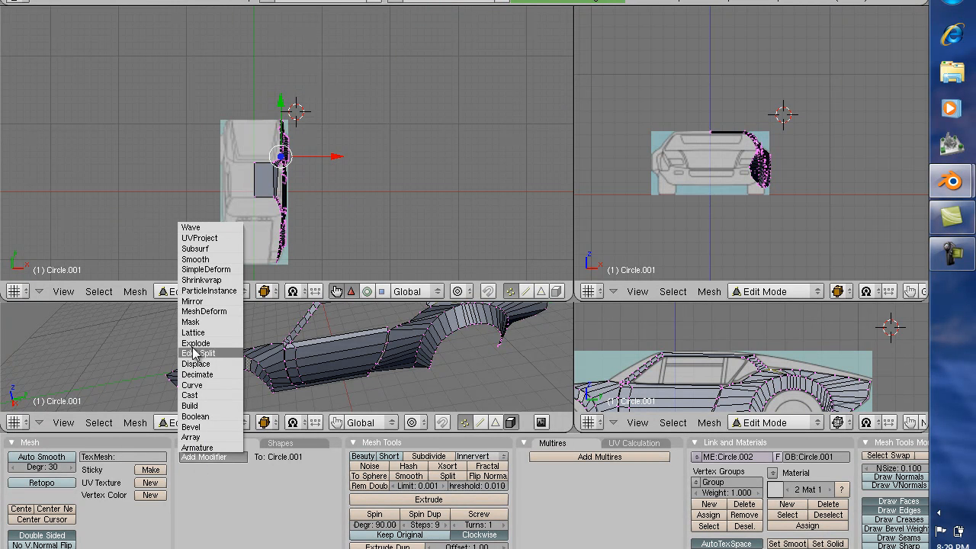
pyautogui.moveTo(192, 301)
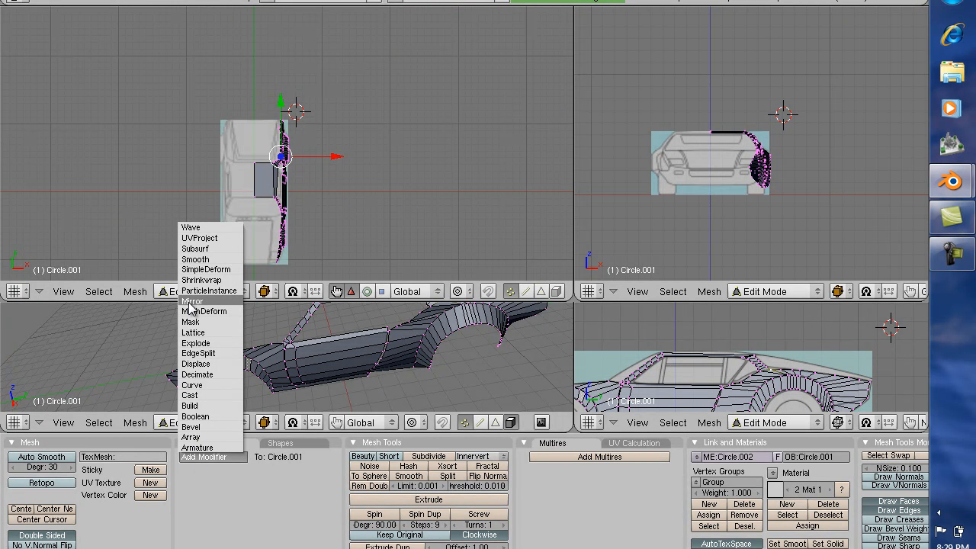
pyautogui.click(192, 302)
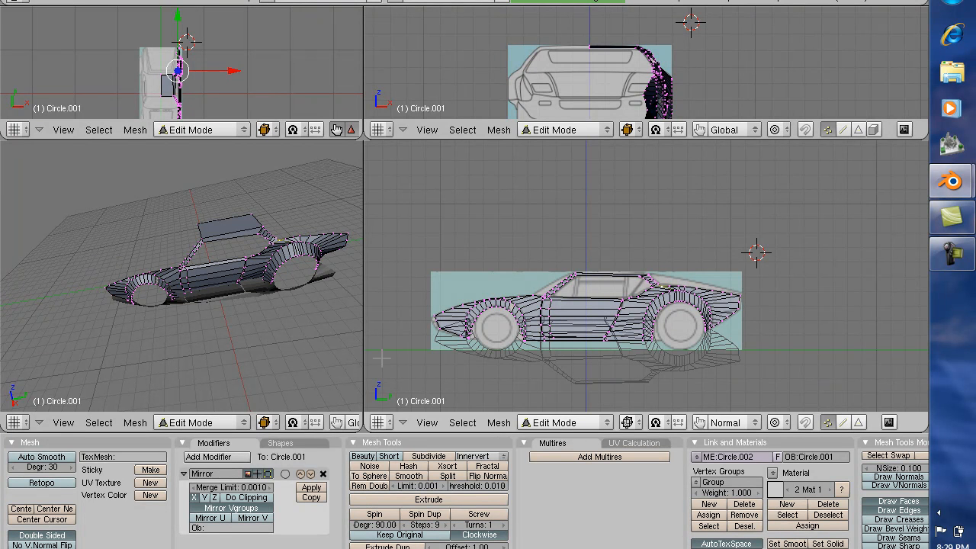
pyautogui.moveTo(195, 497)
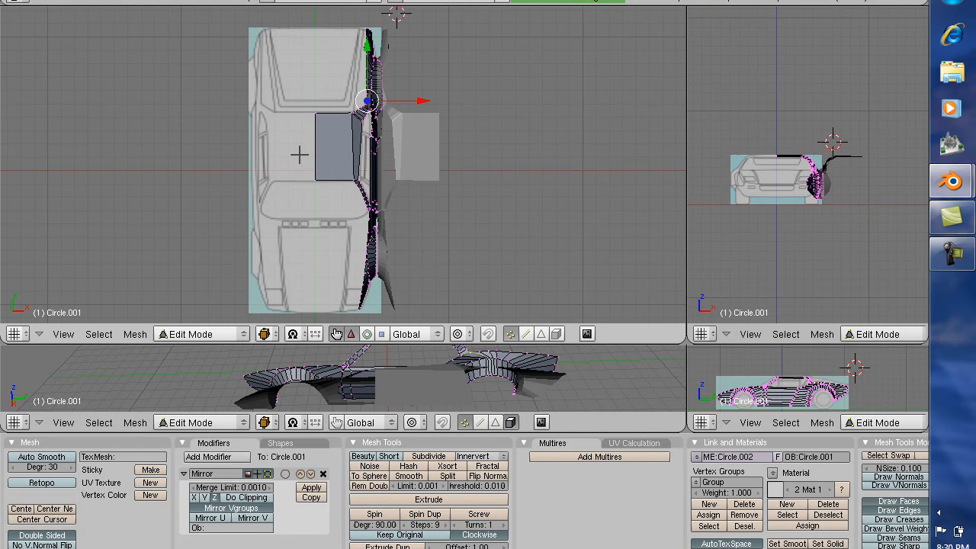
pyautogui.moveTo(335, 67)
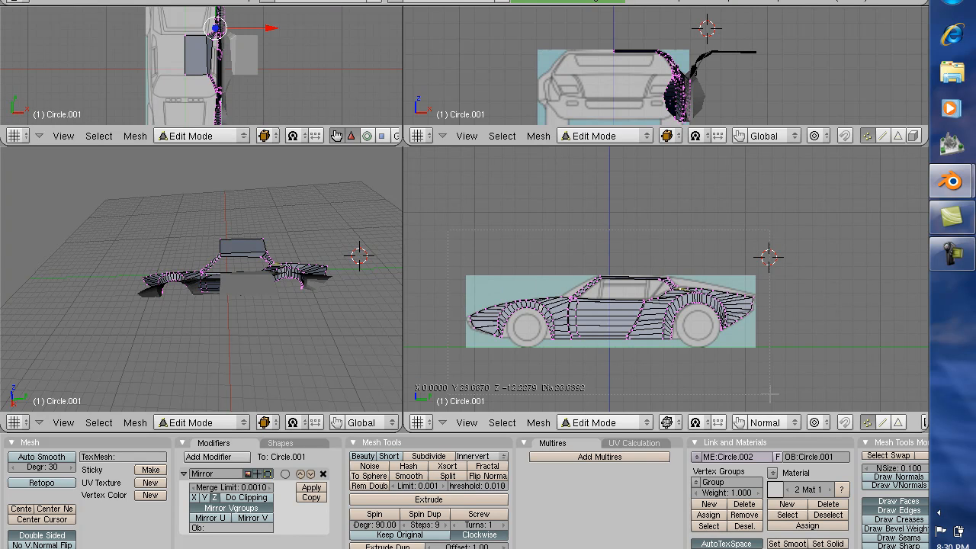
# Select all vertices of the car body mesh with A.
pyautogui.press('a')
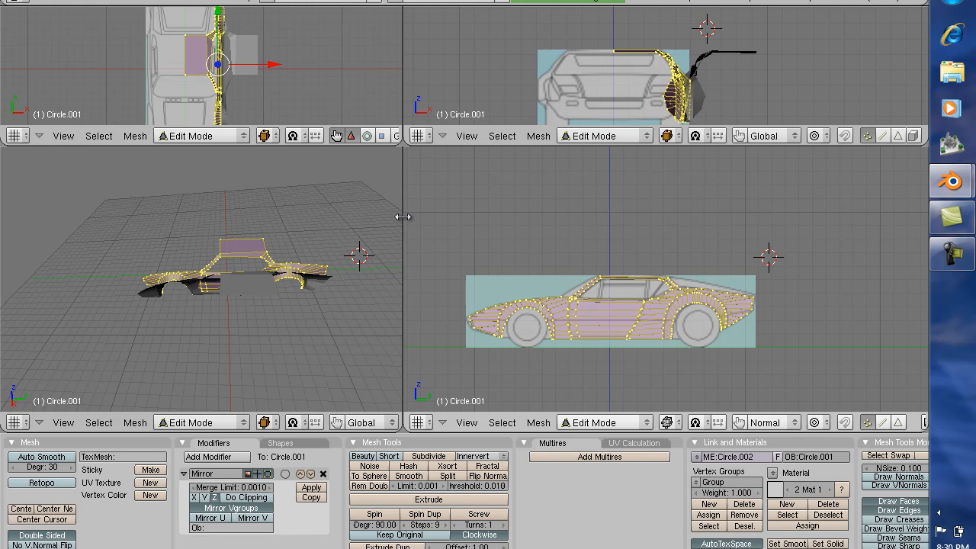
pyautogui.moveTo(460, 147)
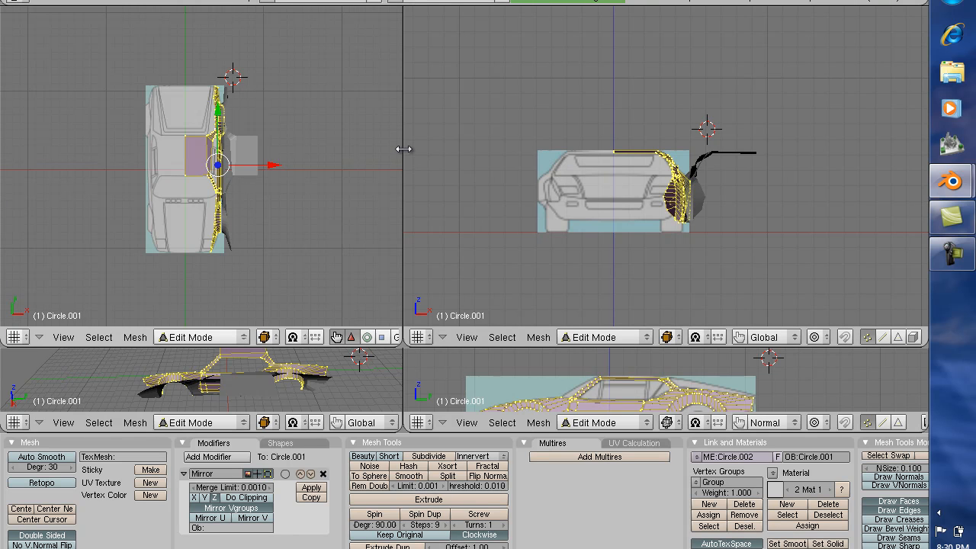
pyautogui.moveTo(383, 149)
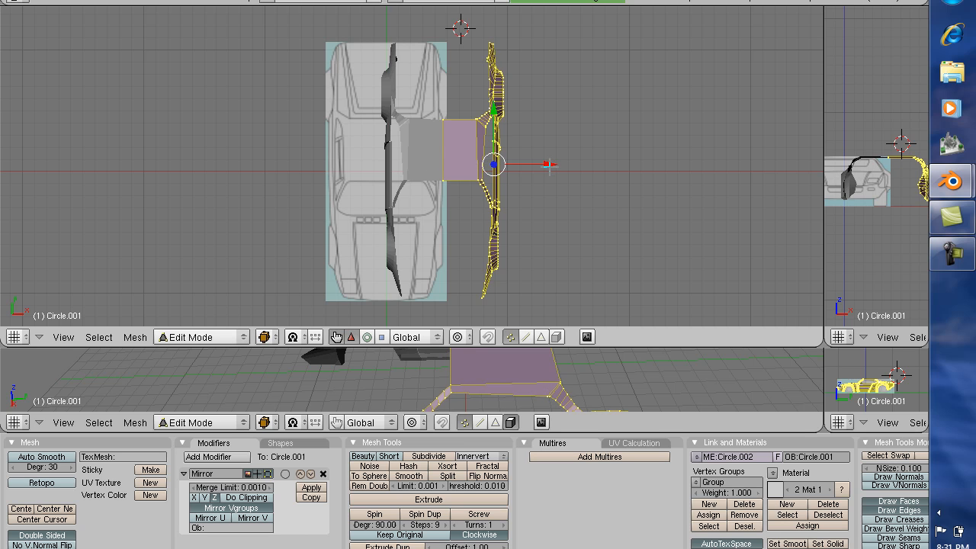
pyautogui.moveTo(557, 177)
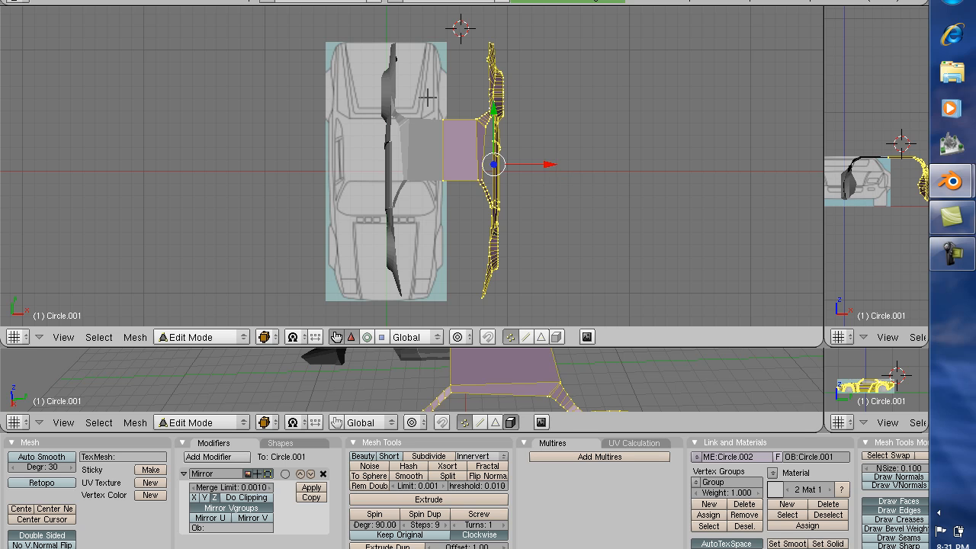
pyautogui.moveTo(371, 123)
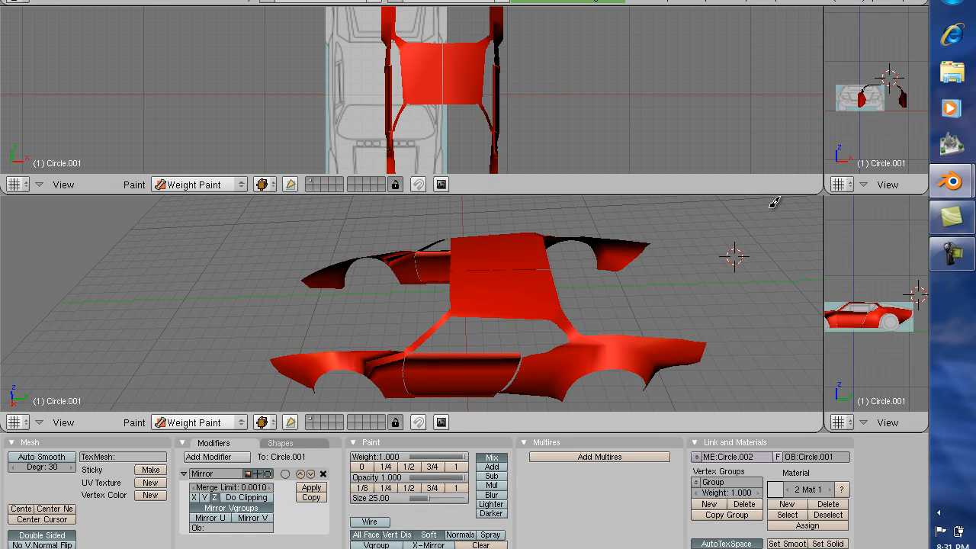
pyautogui.click(198, 184)
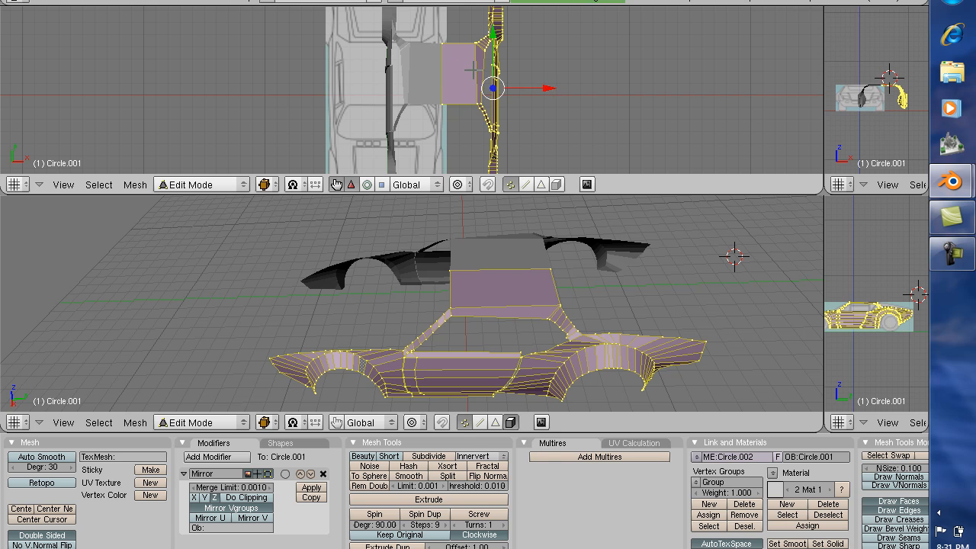
pyautogui.click(201, 183)
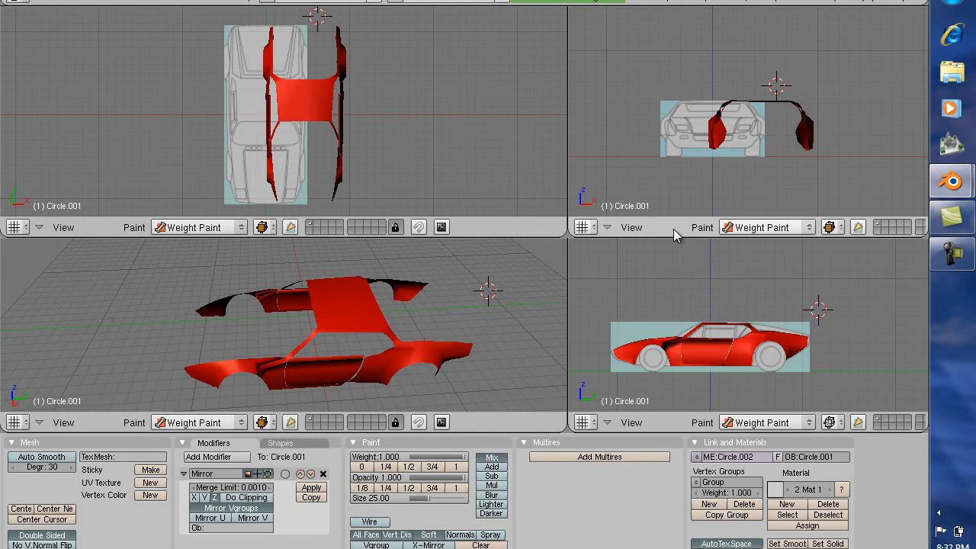
pyautogui.moveTo(671, 126)
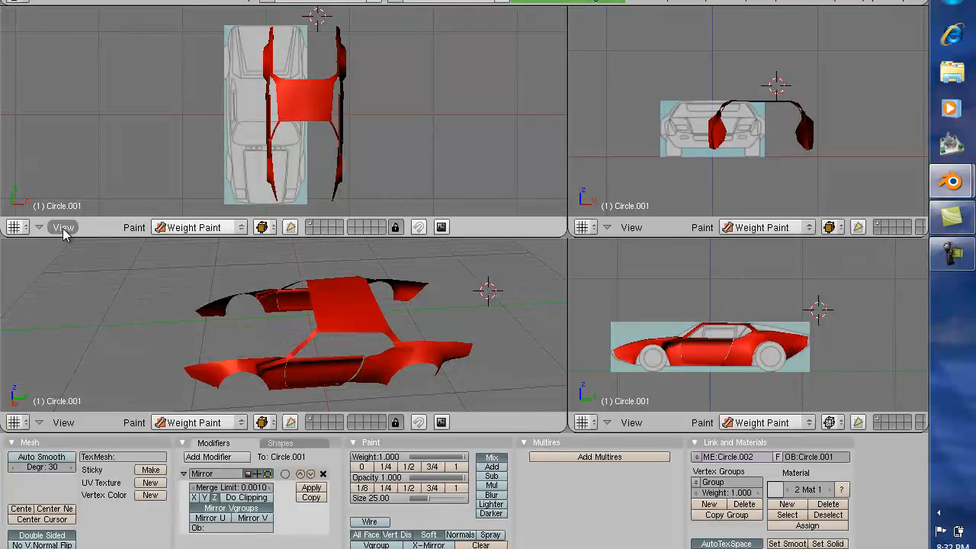
# Open the top view's Background Image settings to offset the blueprint.
pyautogui.click(63, 226)
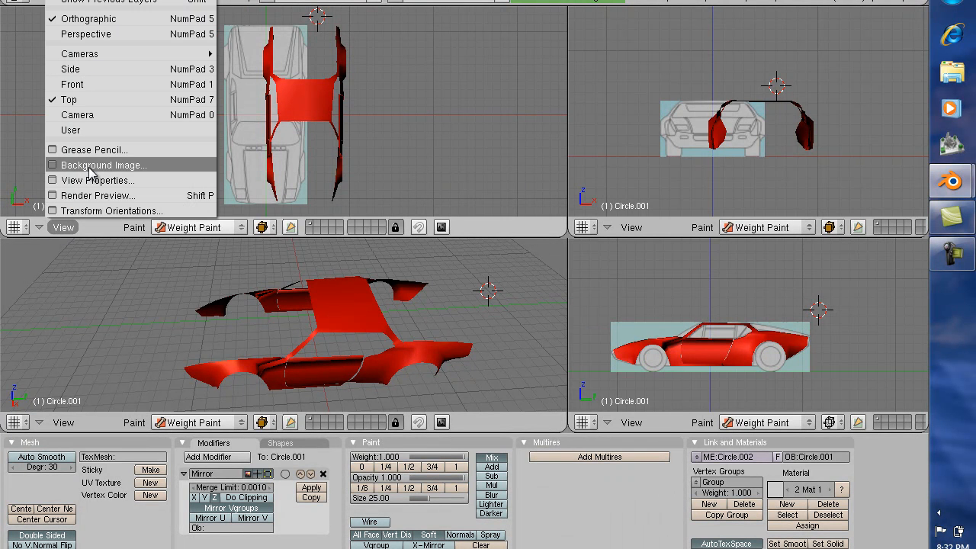
pyautogui.click(103, 164)
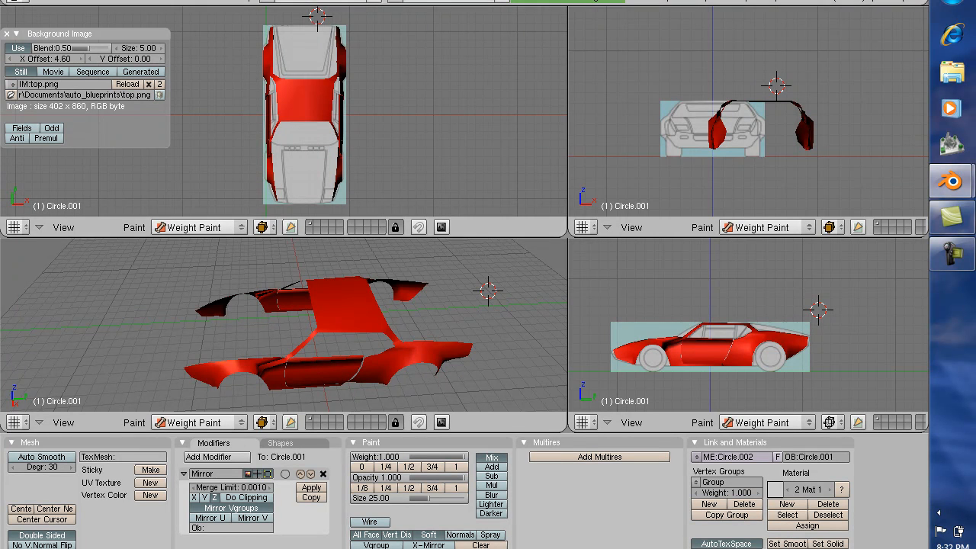
pyautogui.moveTo(568, 179)
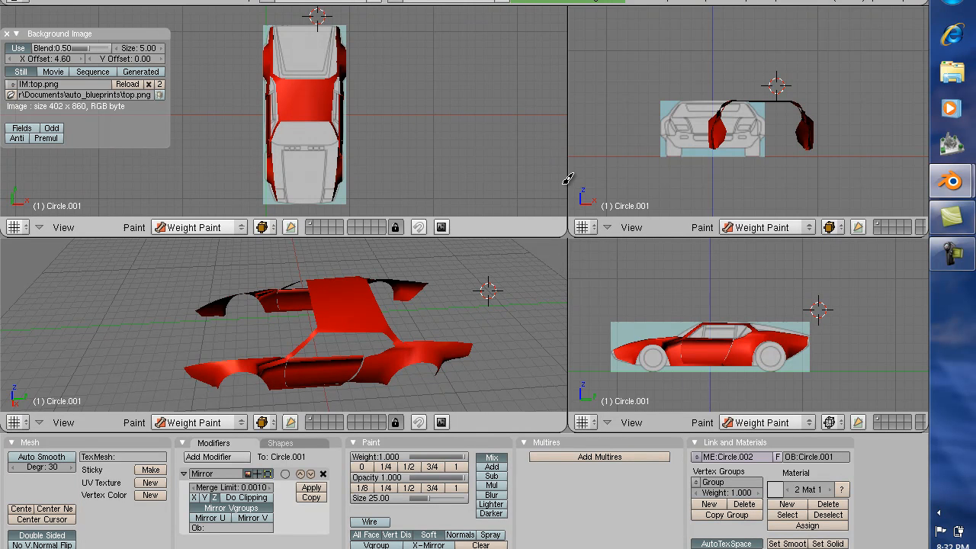
pyautogui.moveTo(567, 179)
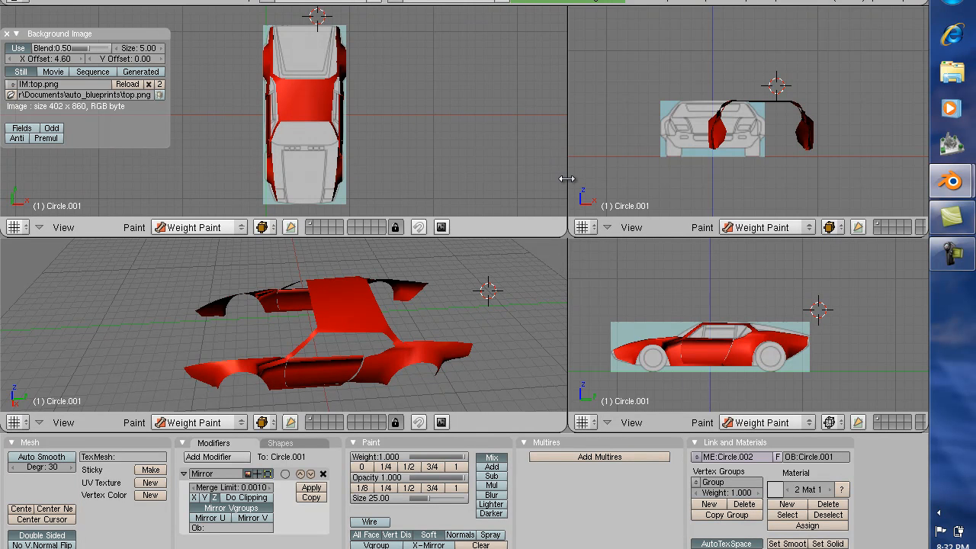
# Drag the vertical viewport divider left to enlarge the front view.
pyautogui.moveTo(568, 180); pyautogui.dragTo(403, 179)
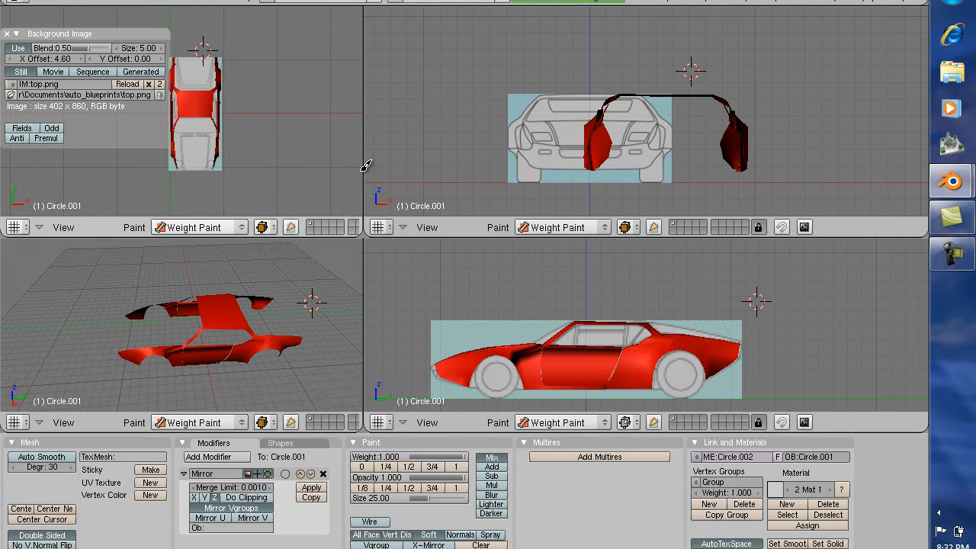
pyautogui.moveTo(332, 109)
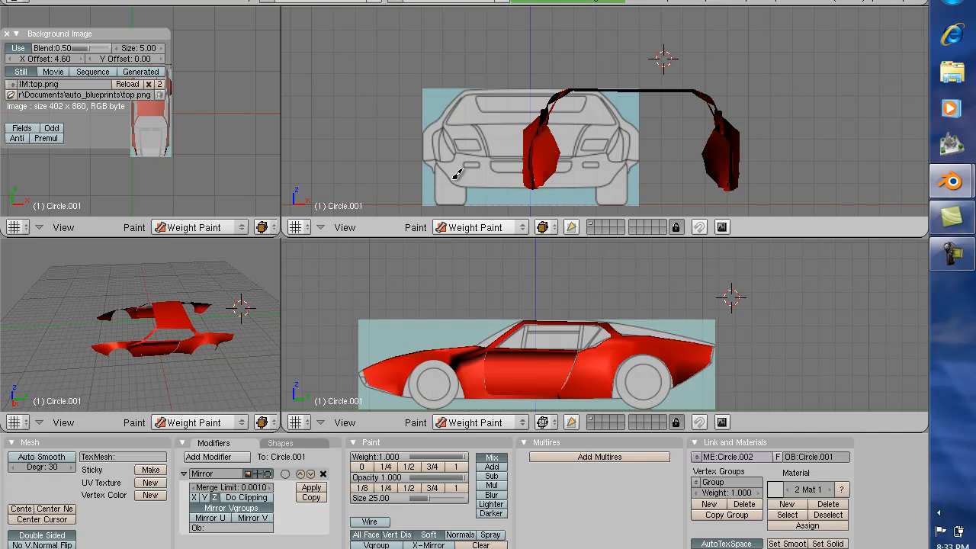
pyautogui.moveTo(23, 21)
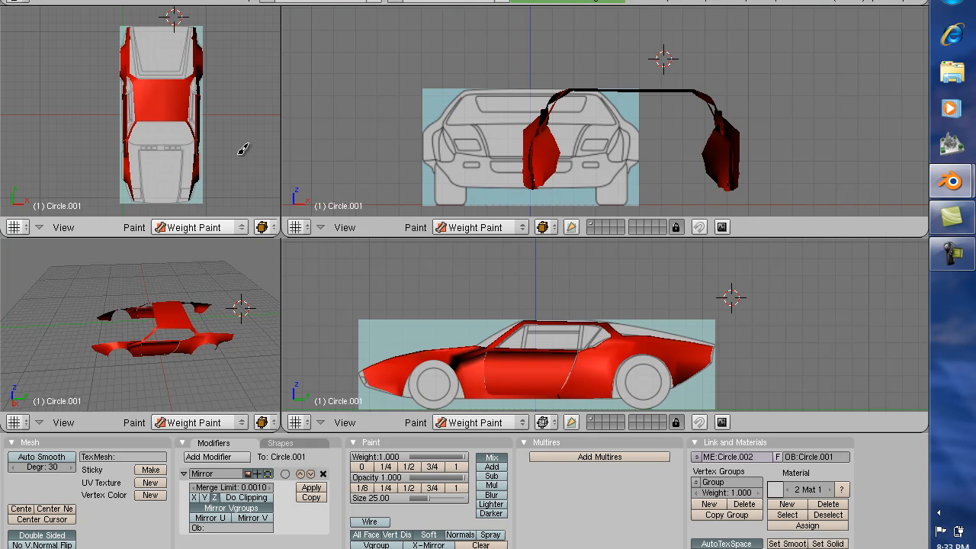
# In the front view's Background Image settings, drag X Offset to slide the blueprint under the body.
pyautogui.click(345, 226)
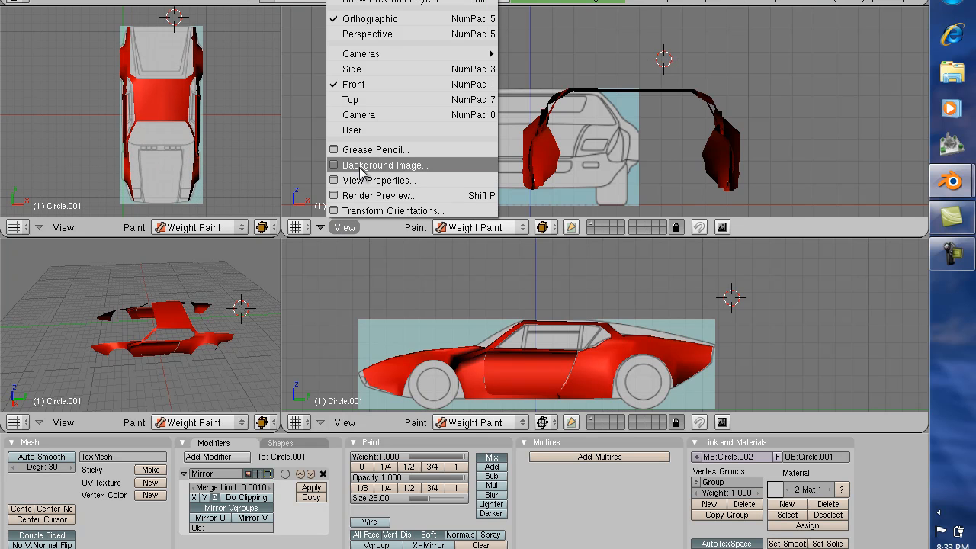
pyautogui.click(385, 165)
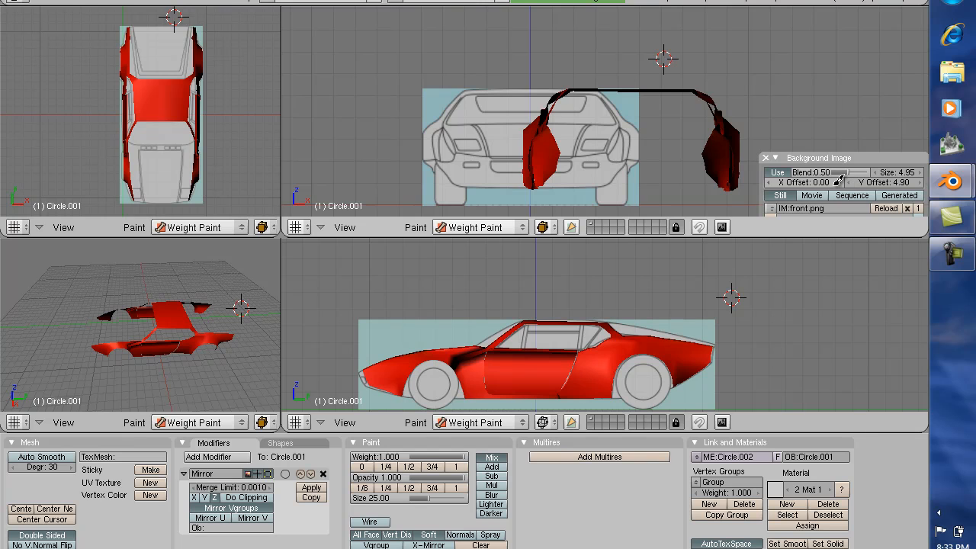
pyautogui.moveTo(808, 182); pyautogui.dragTo(831, 182)
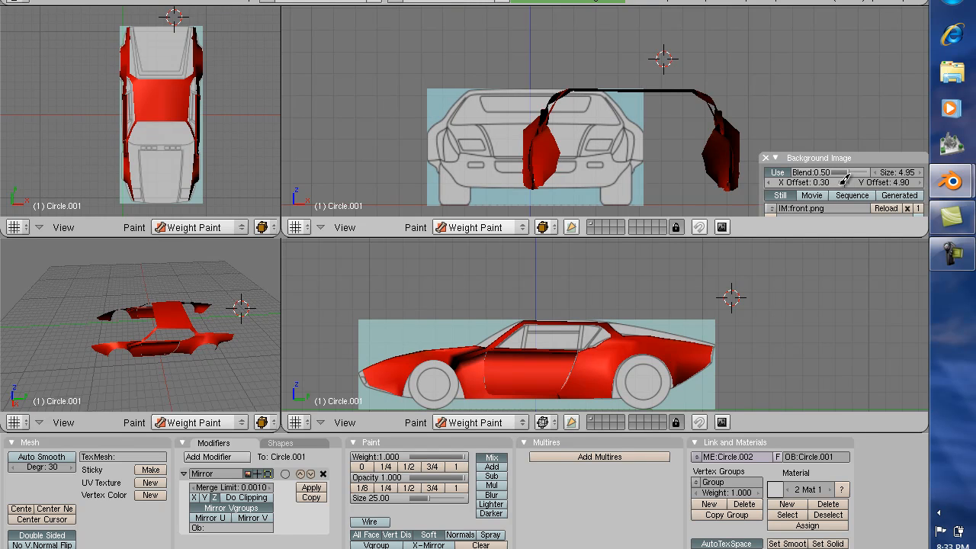
pyautogui.moveTo(804, 182); pyautogui.dragTo(820, 183)
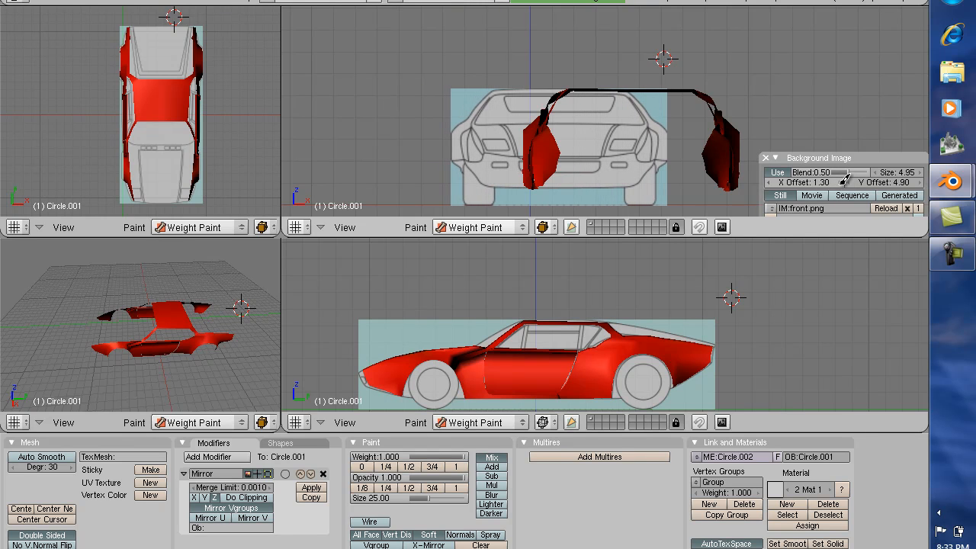
pyautogui.moveTo(801, 182); pyautogui.dragTo(816, 182)
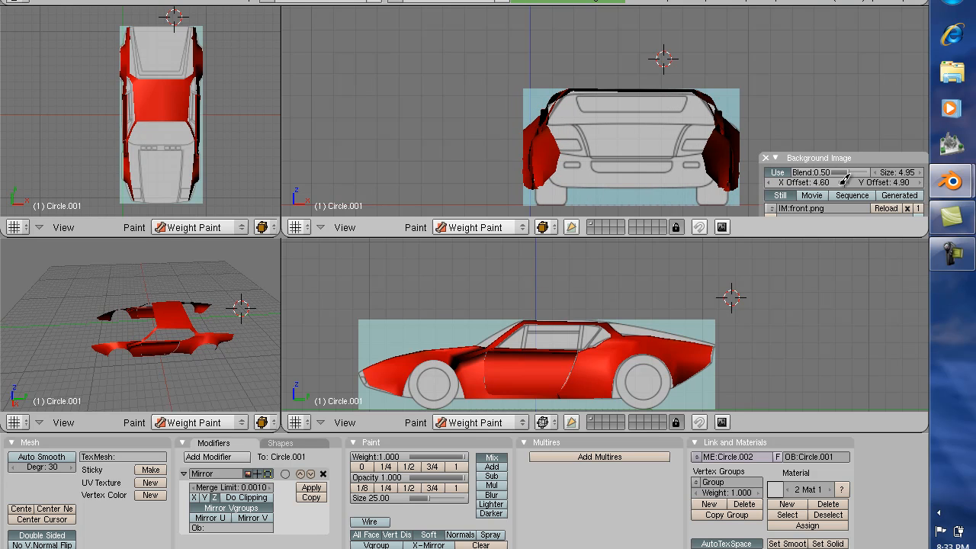
pyautogui.moveTo(799, 145)
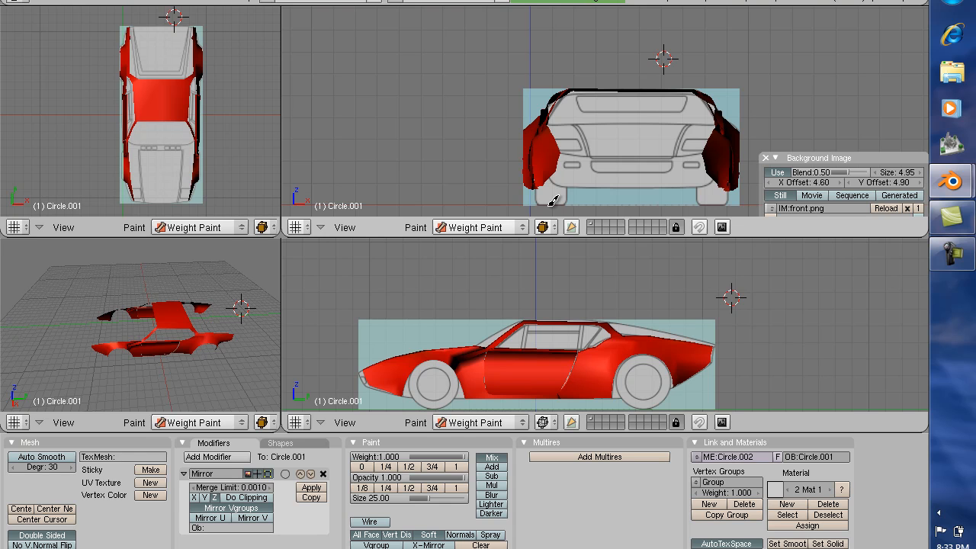
pyautogui.moveTo(557, 233)
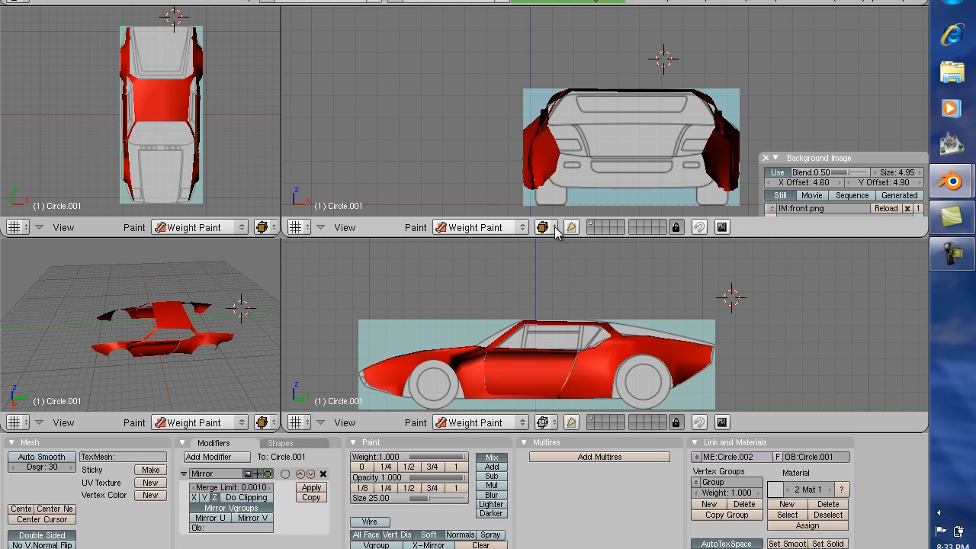
pyautogui.moveTo(530, 313)
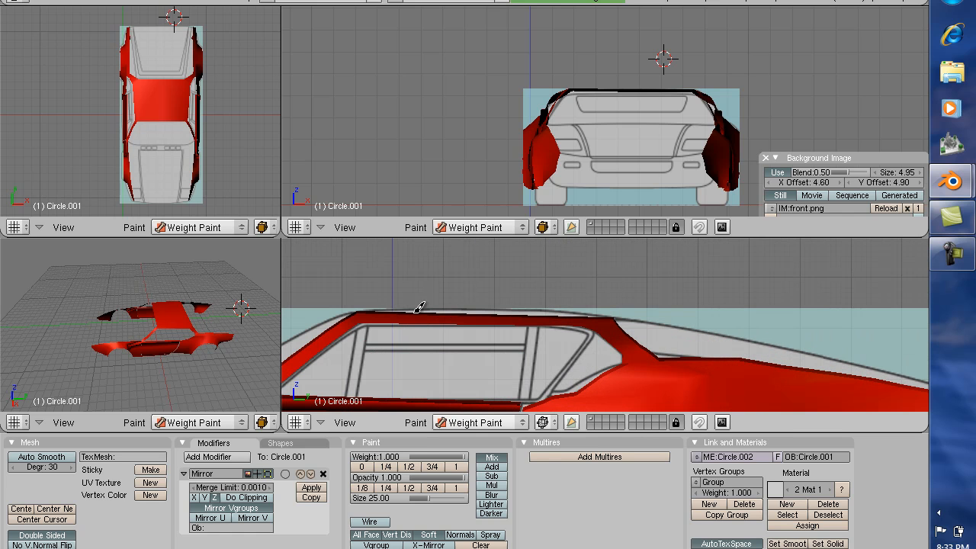
pyautogui.moveTo(362, 311)
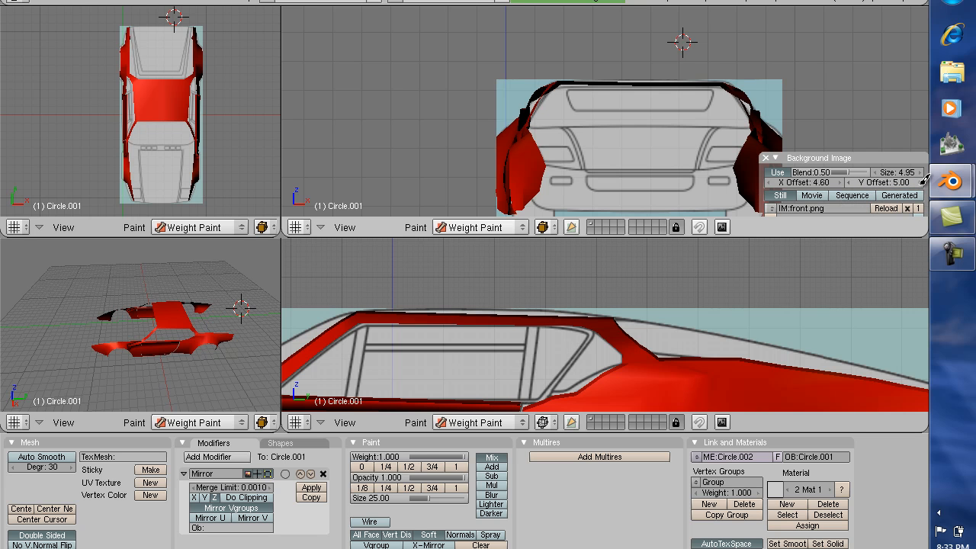
# Nudge the front blueprint's Y Offset up to 5.10.
pyautogui.click(885, 182)
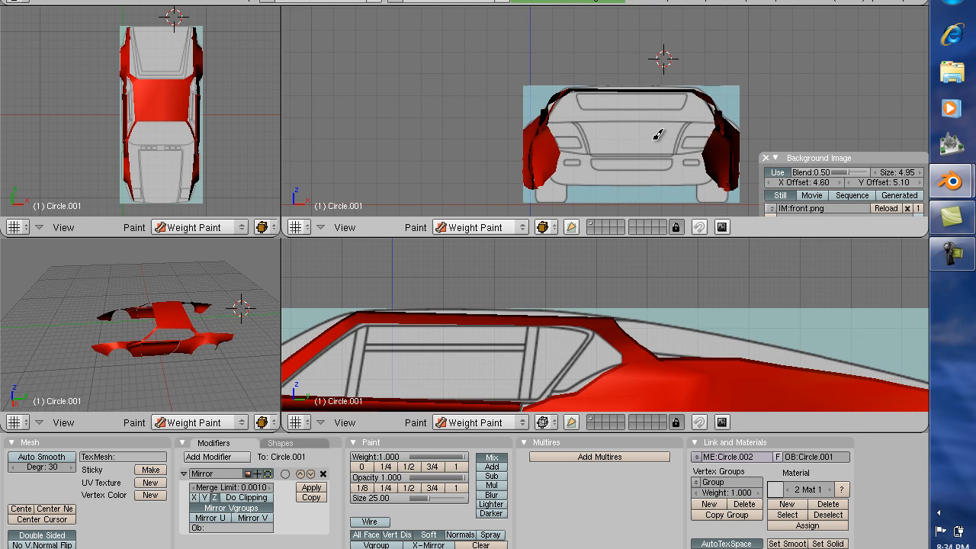
pyautogui.moveTo(667, 216)
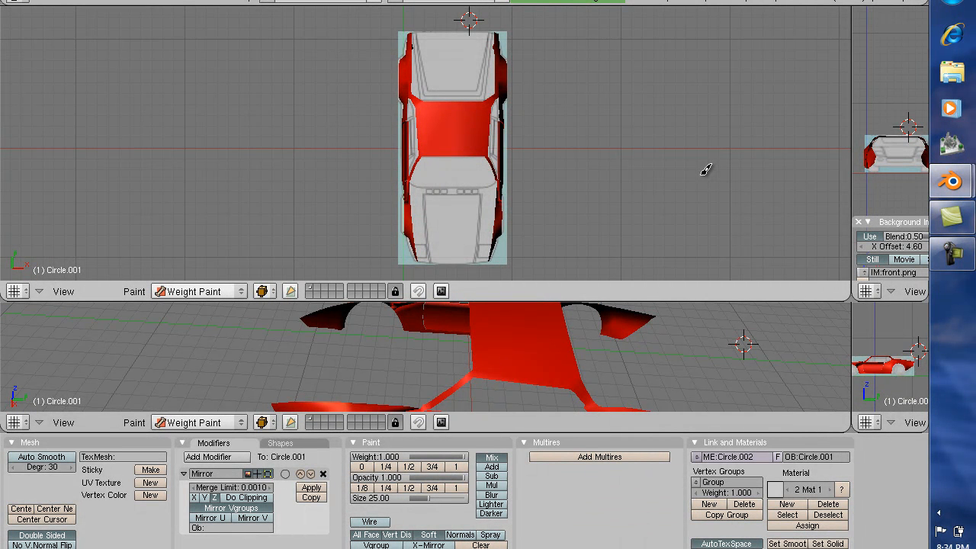
pyautogui.moveTo(660, 304)
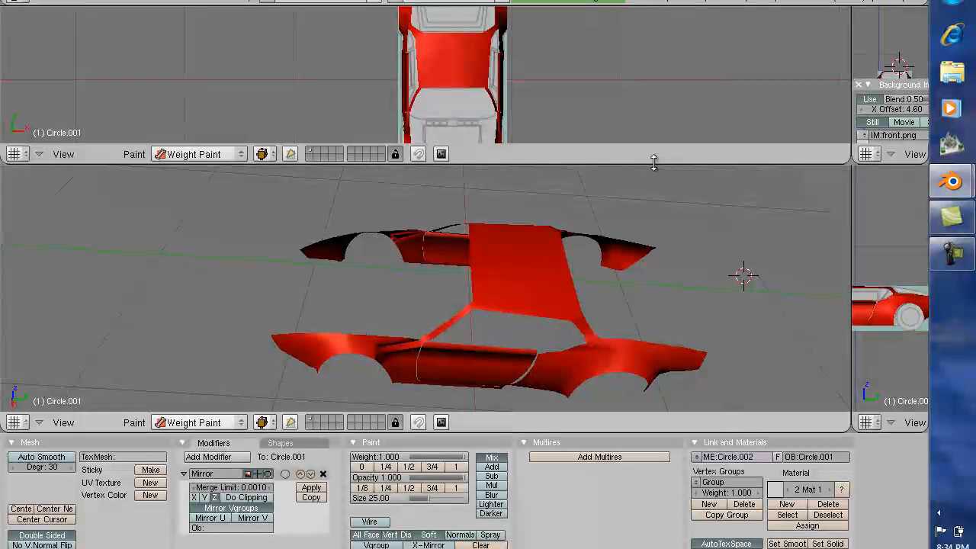
# Drag the horizontal viewport border down to give the top view more height.
pyautogui.moveTo(653, 162); pyautogui.dragTo(654, 202)
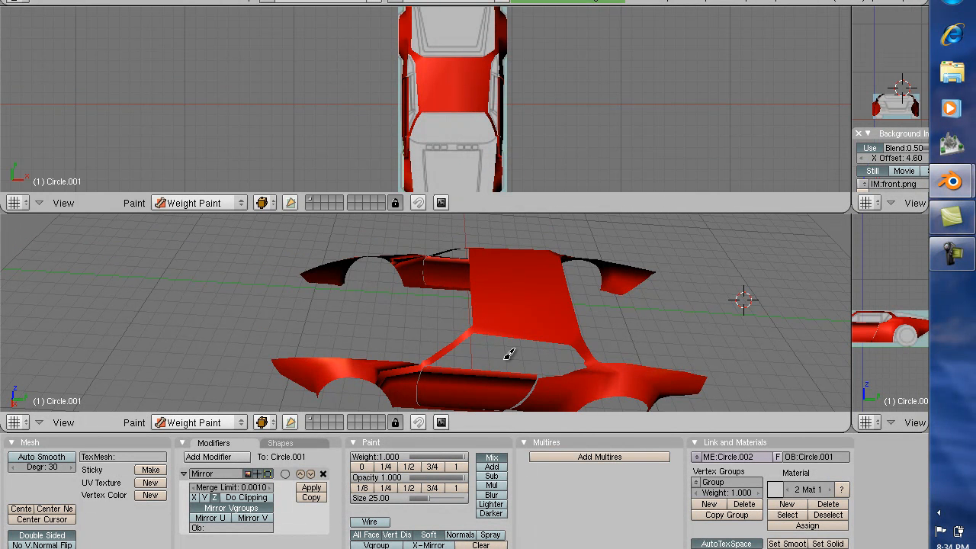
pyautogui.moveTo(573, 214)
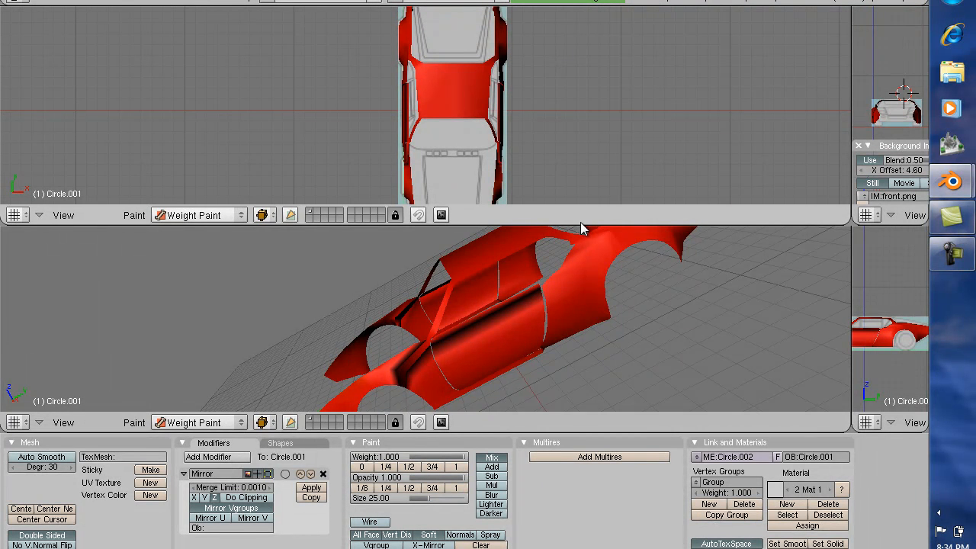
pyautogui.moveTo(693, 258)
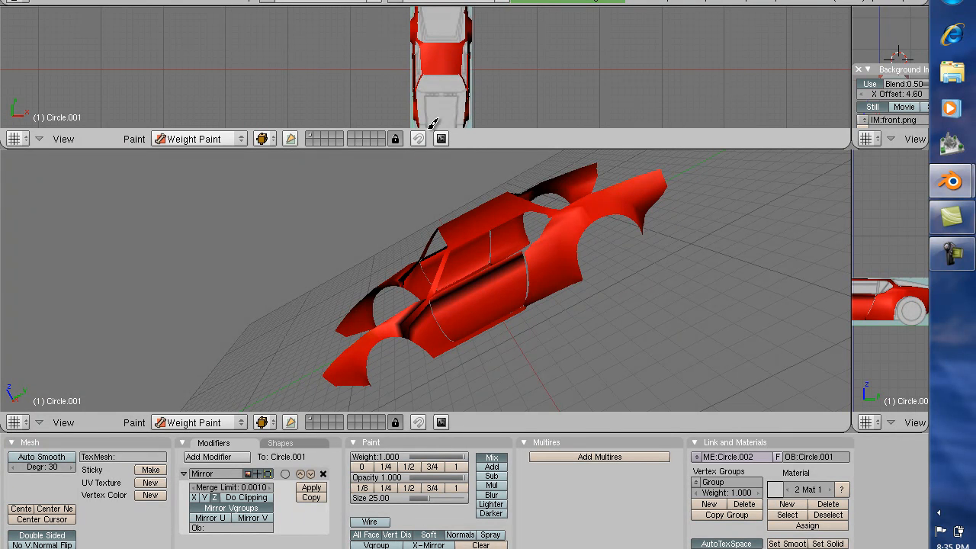
pyautogui.moveTo(441, 110)
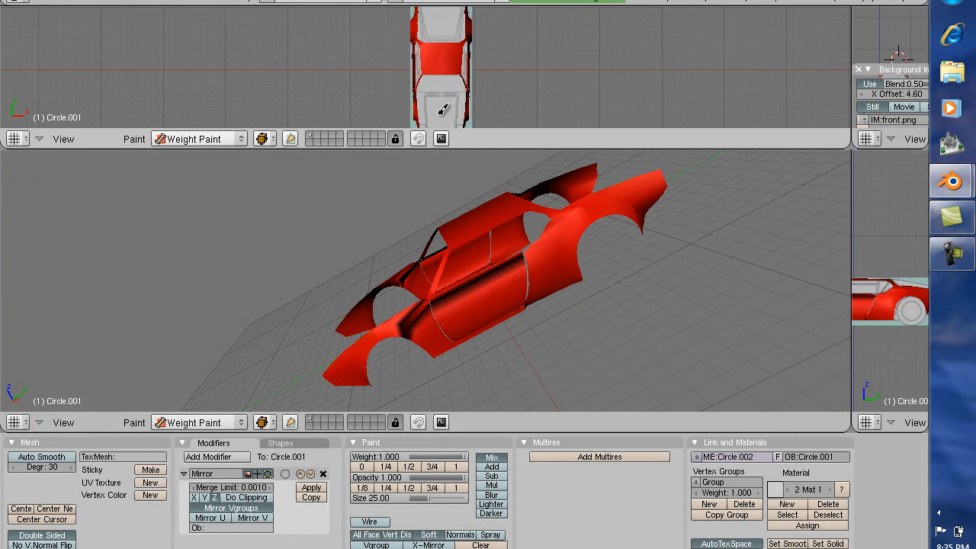